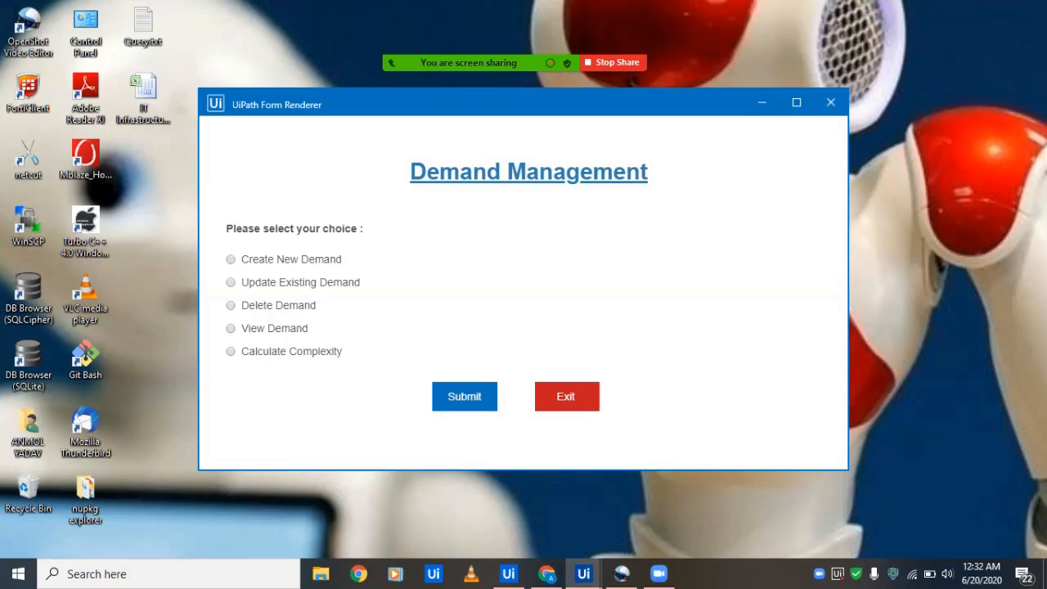
Choose Create New Demand and submit to reach the empty demand form
{"action": "left_click", "coordinate": [229, 259]}
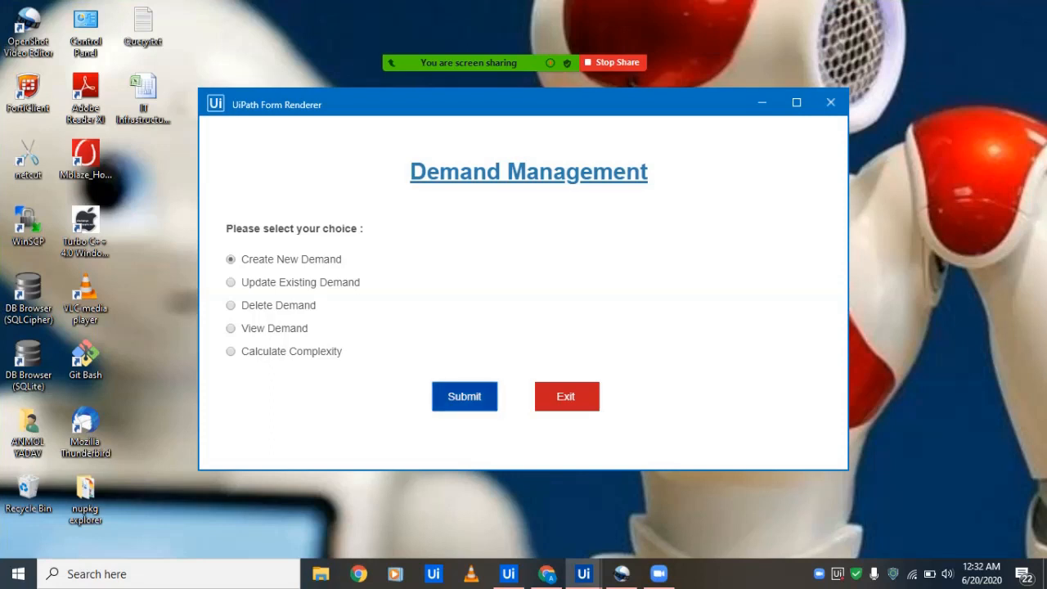
{"action": "left_click", "coordinate": [465, 396]}
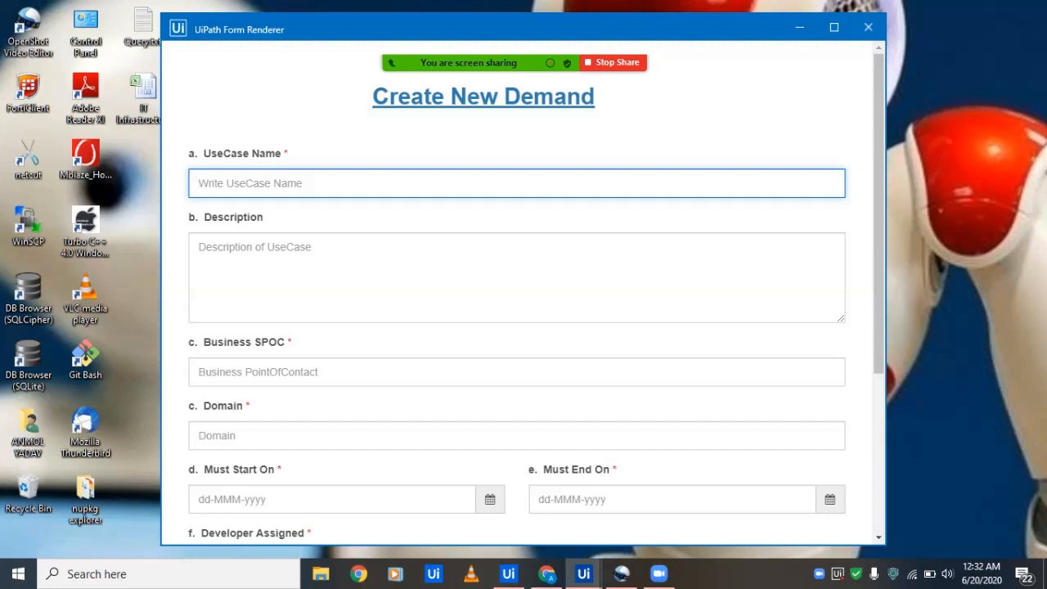
Enter use case name 'test 1' and business SPOC 'Mr. Brown', then move to the Domain field
{"action": "type", "text": "te"}
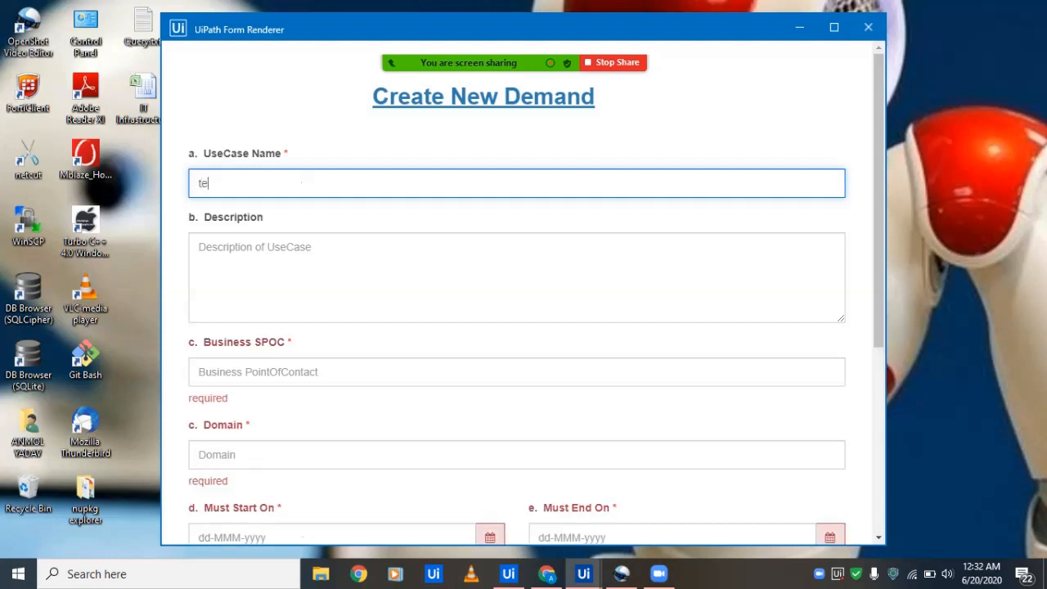
{"action": "type", "text": "st 1"}
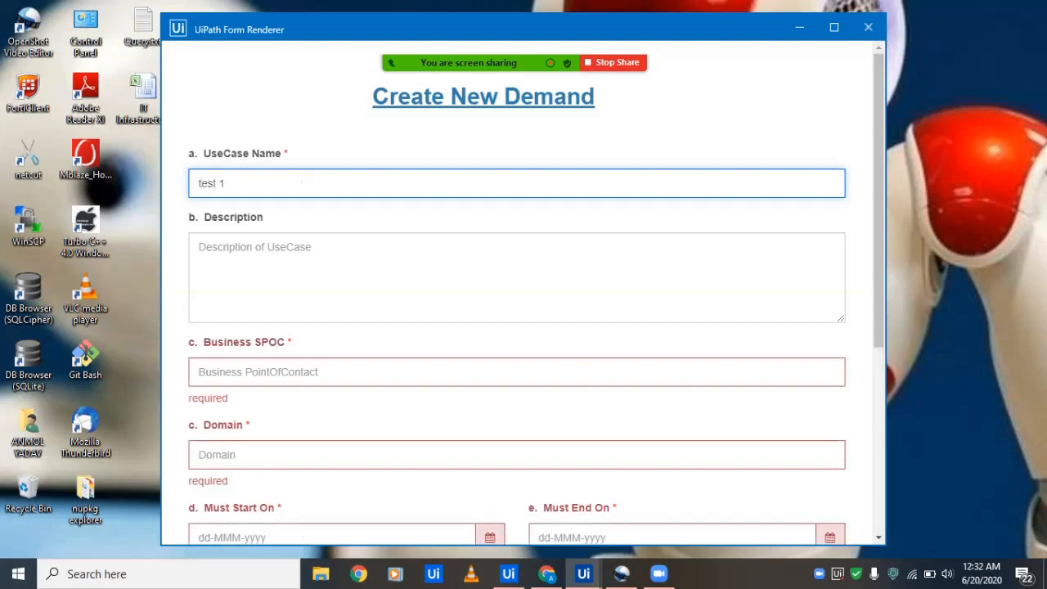
{"action": "left_click", "coordinate": [517, 371]}
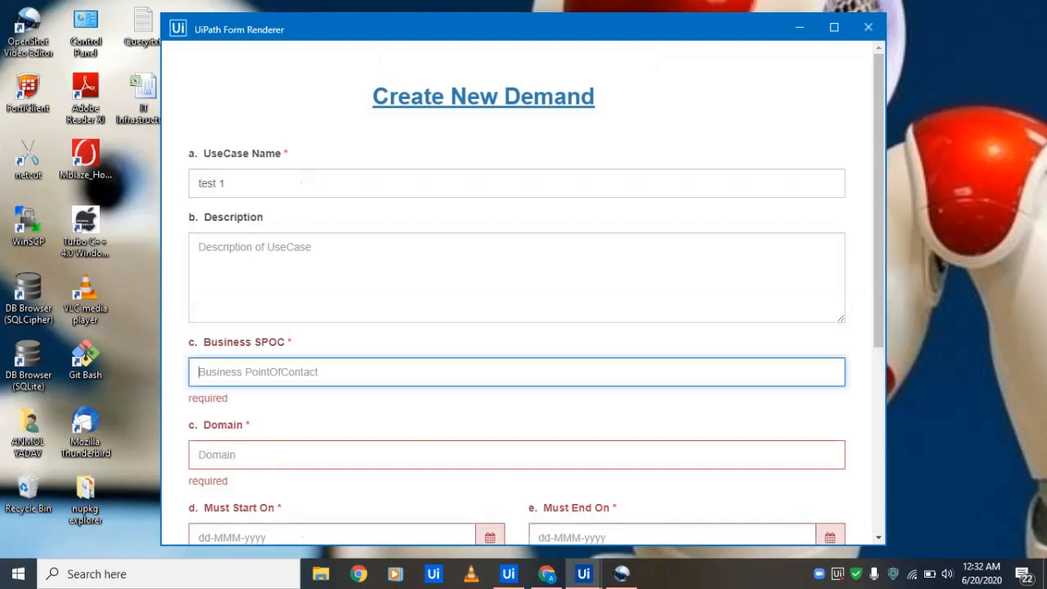
{"action": "type", "text": "Mr. B"}
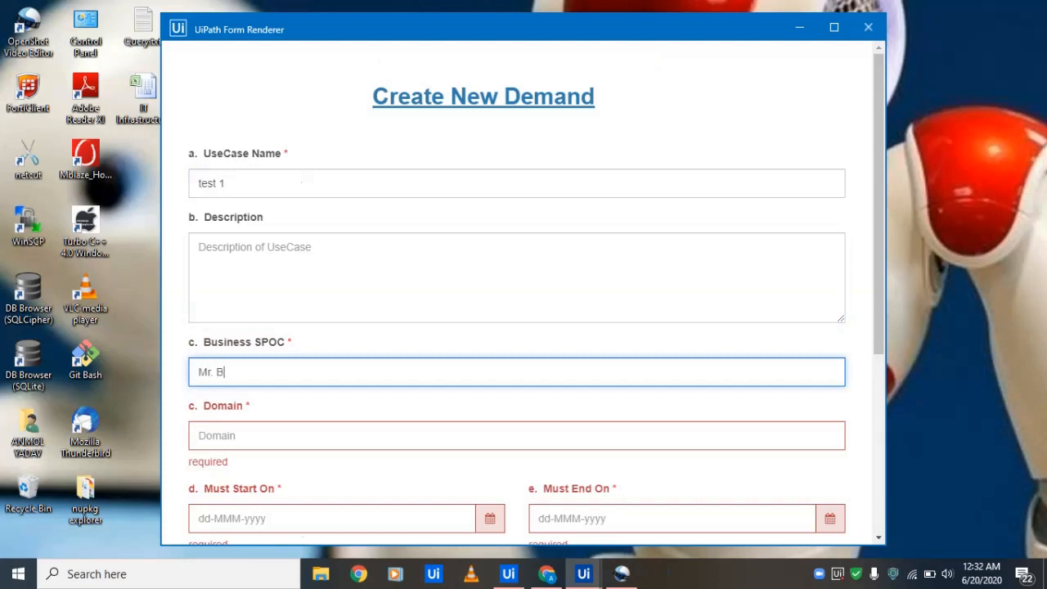
{"action": "type", "text": "rown"}
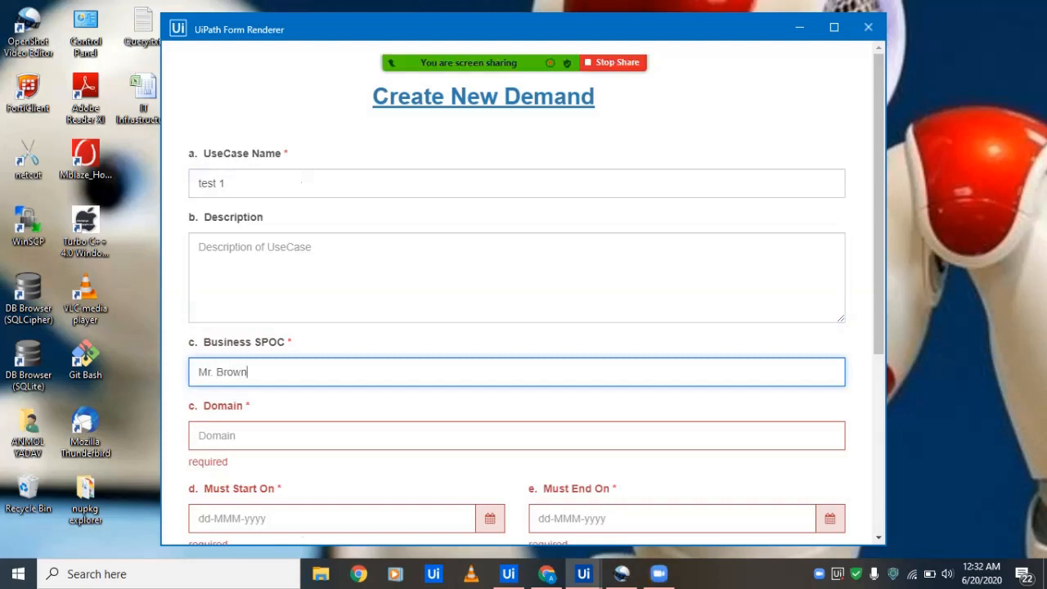
{"action": "left_click", "coordinate": [517, 435]}
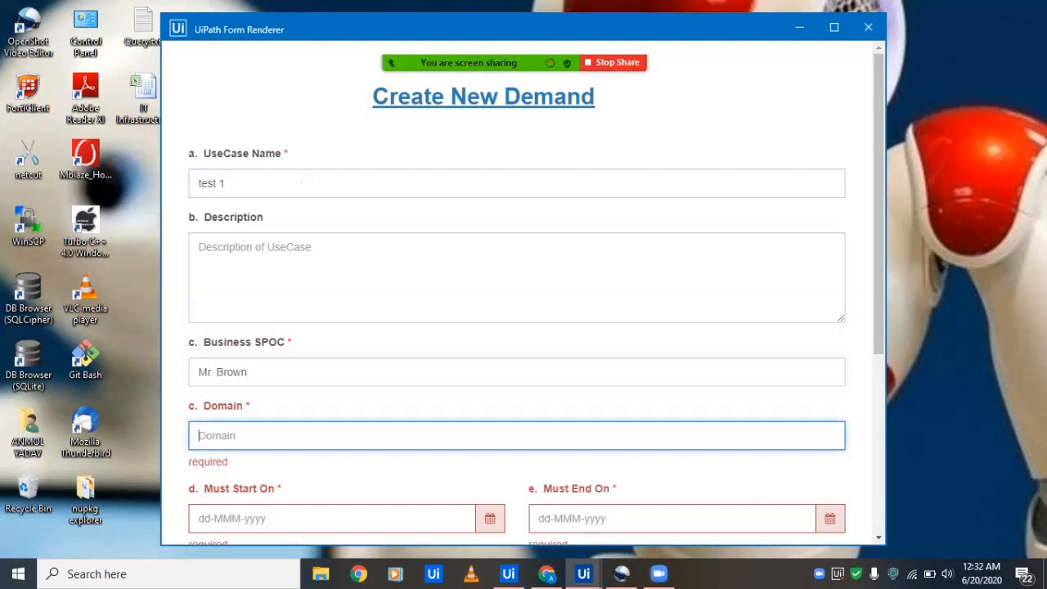
Enter domain 'Product Supply' and set dates 23-Jun-2020 to 30-Jun-2020
{"action": "type", "text": "Product"}
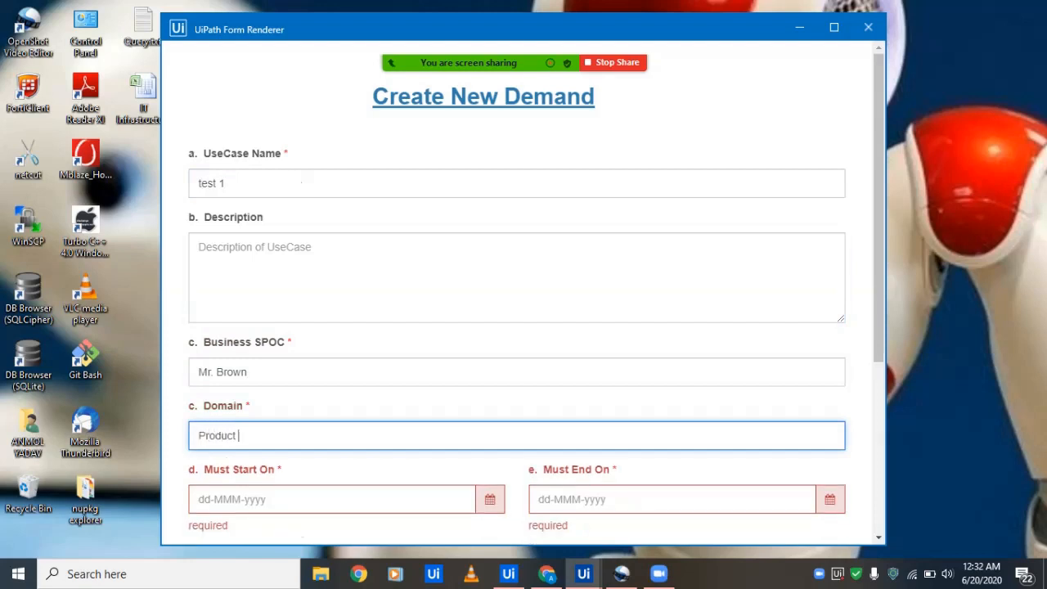
{"action": "type", "text": "Supply"}
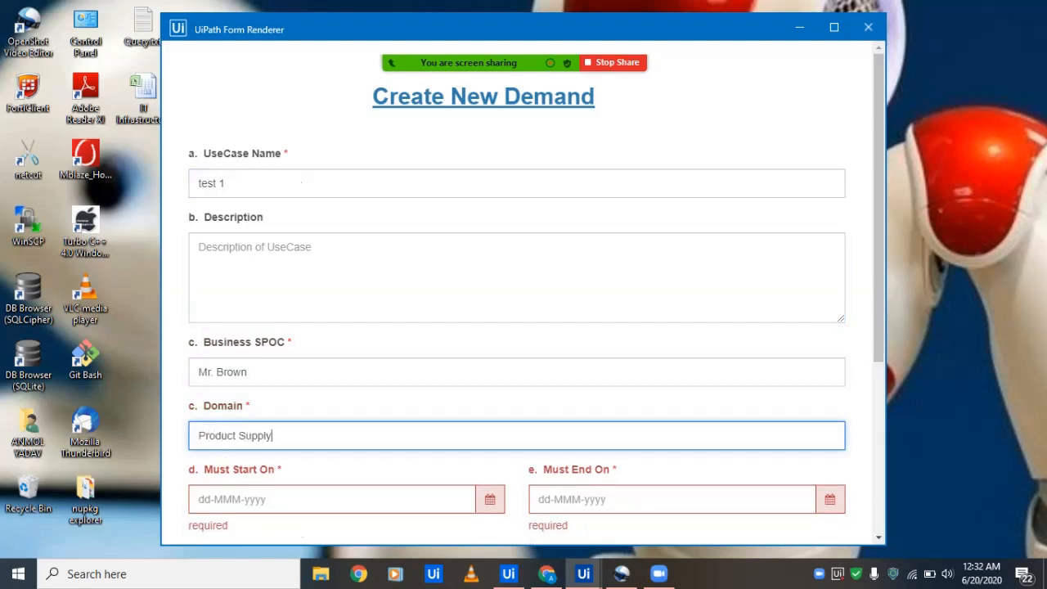
{"action": "left_click", "coordinate": [491, 499]}
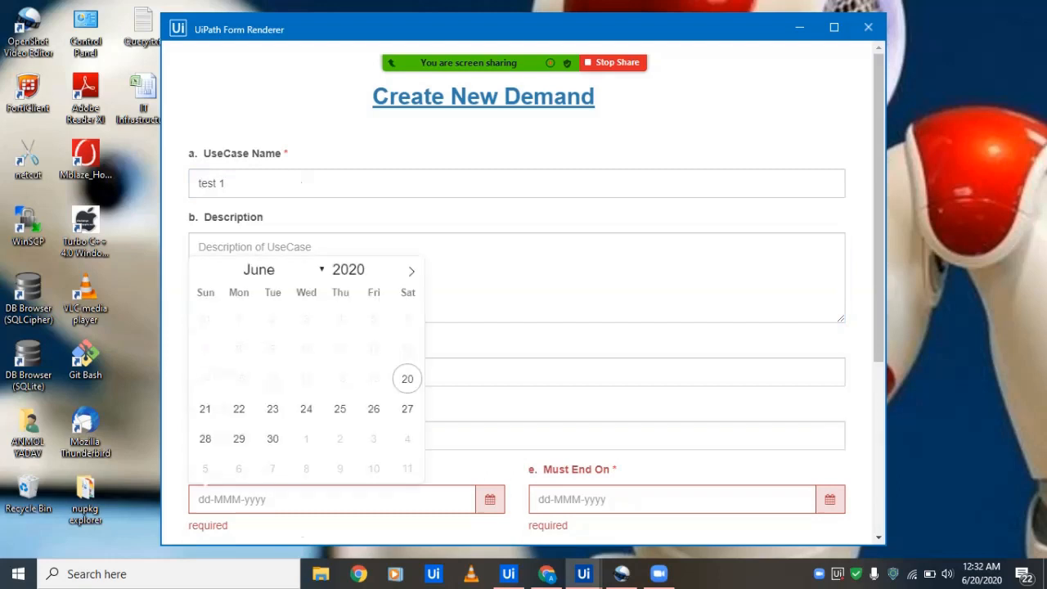
{"action": "left_click", "coordinate": [272, 409]}
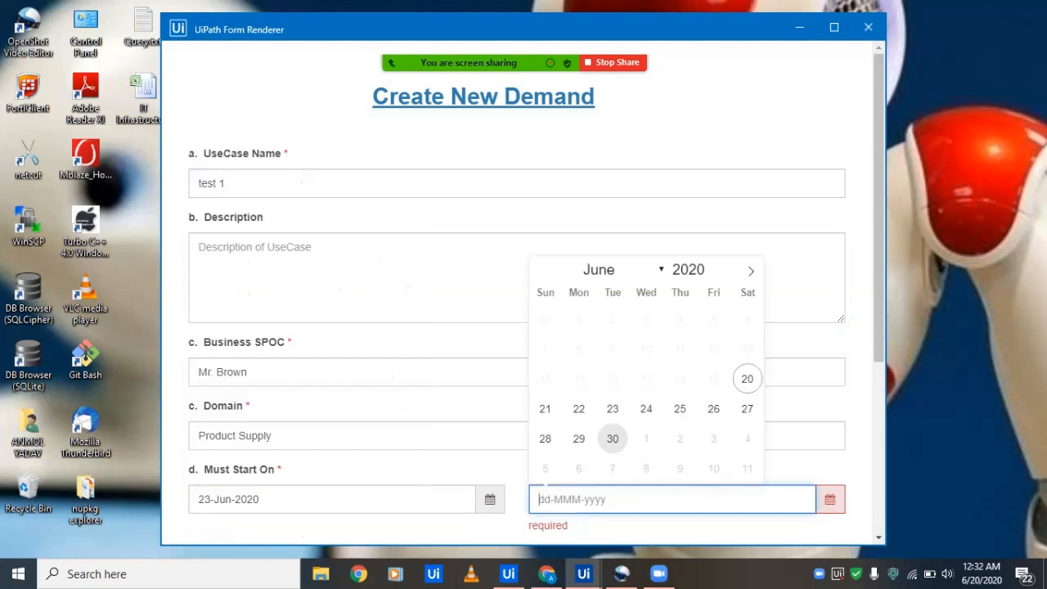
{"action": "left_click", "coordinate": [612, 439]}
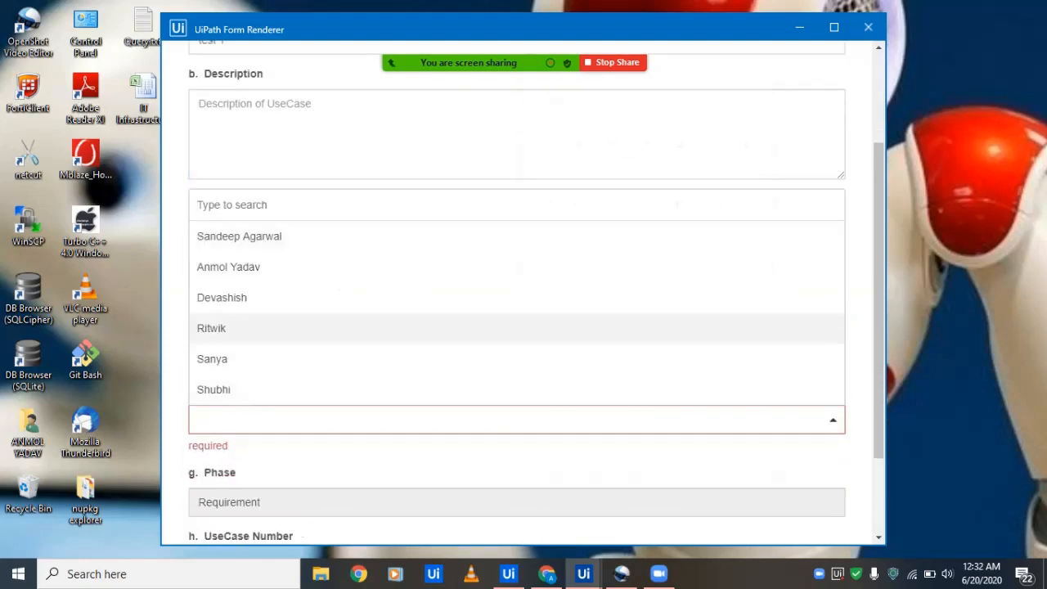
Assign developer Devashish and submit the new demand test 1
{"action": "left_click", "coordinate": [223, 298]}
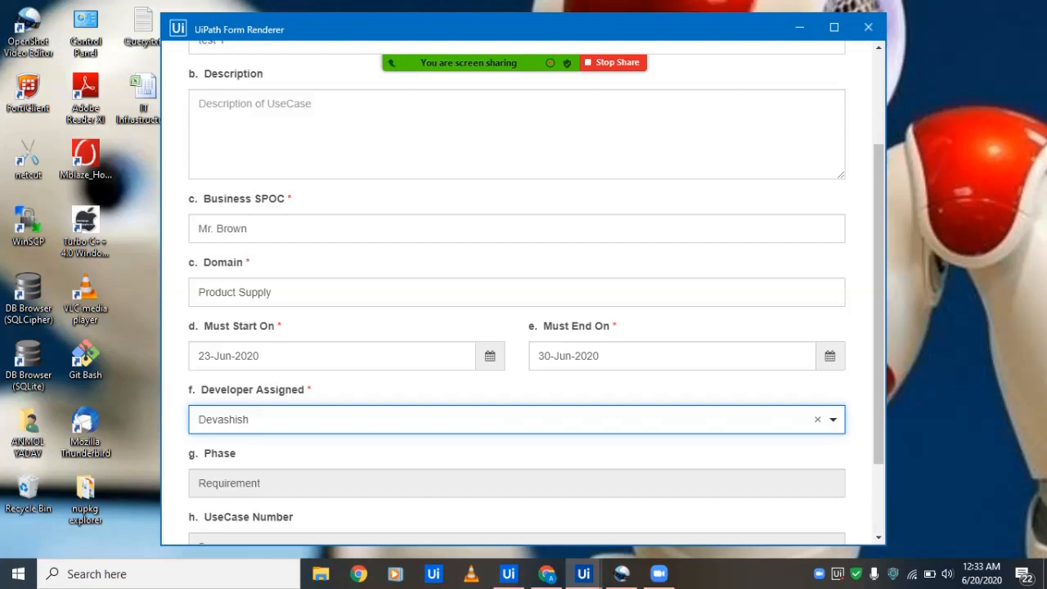
{"action": "scroll", "scroll_direction": "down", "scroll_amount": 3}
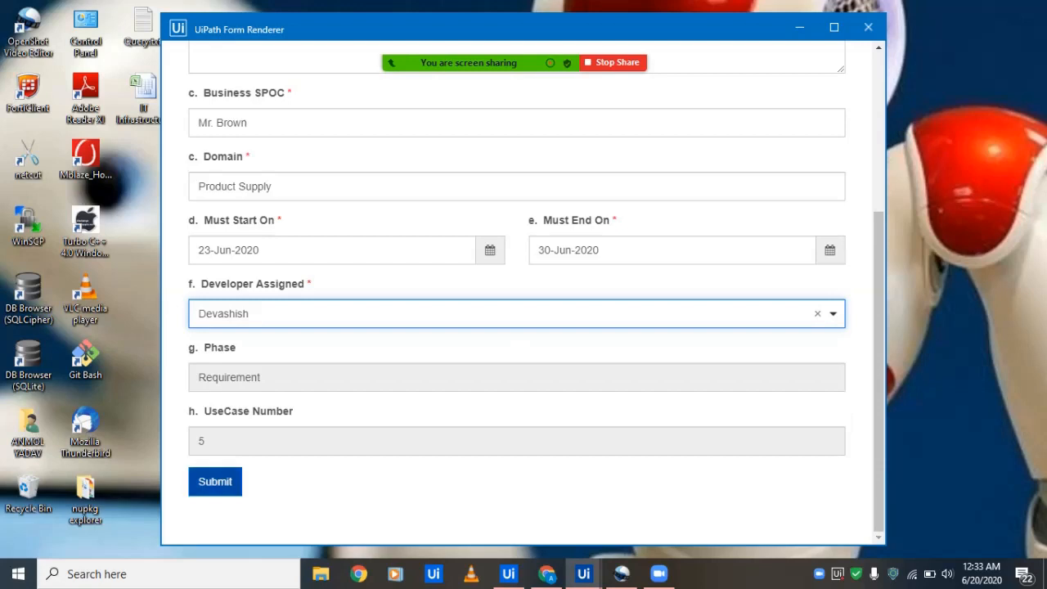
{"action": "left_click", "coordinate": [216, 481]}
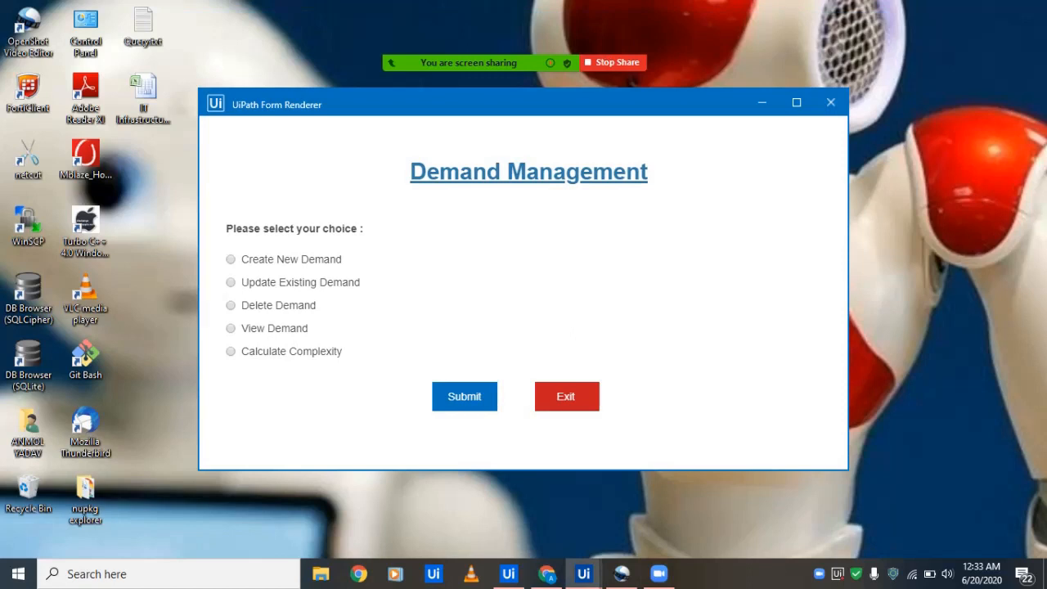
Choose Update Existing Demand, select use case test 1 and proceed to Change Phase
{"action": "left_click", "coordinate": [231, 282]}
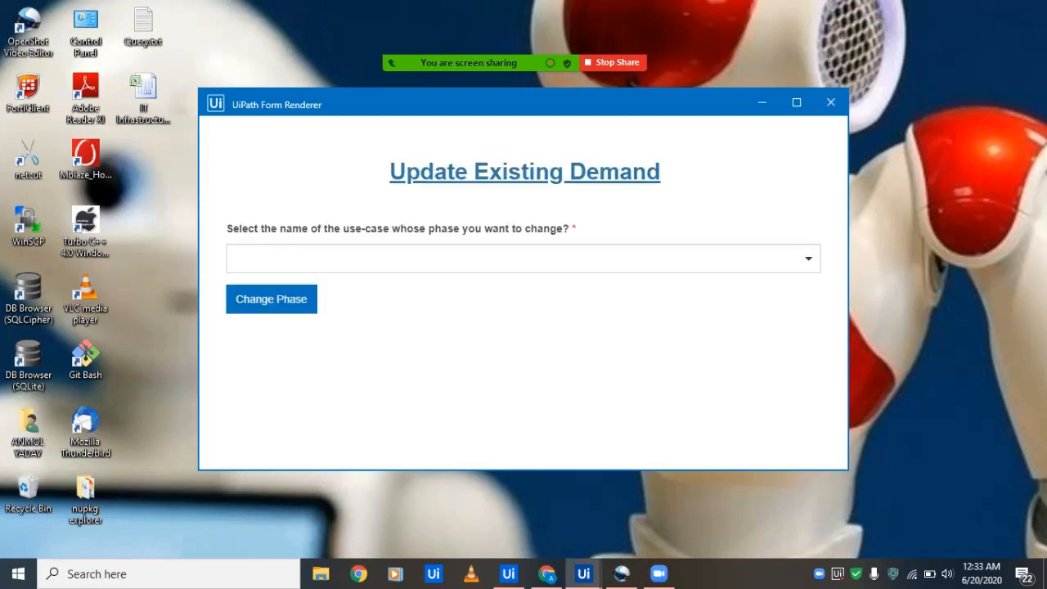
{"action": "left_click", "coordinate": [523, 258]}
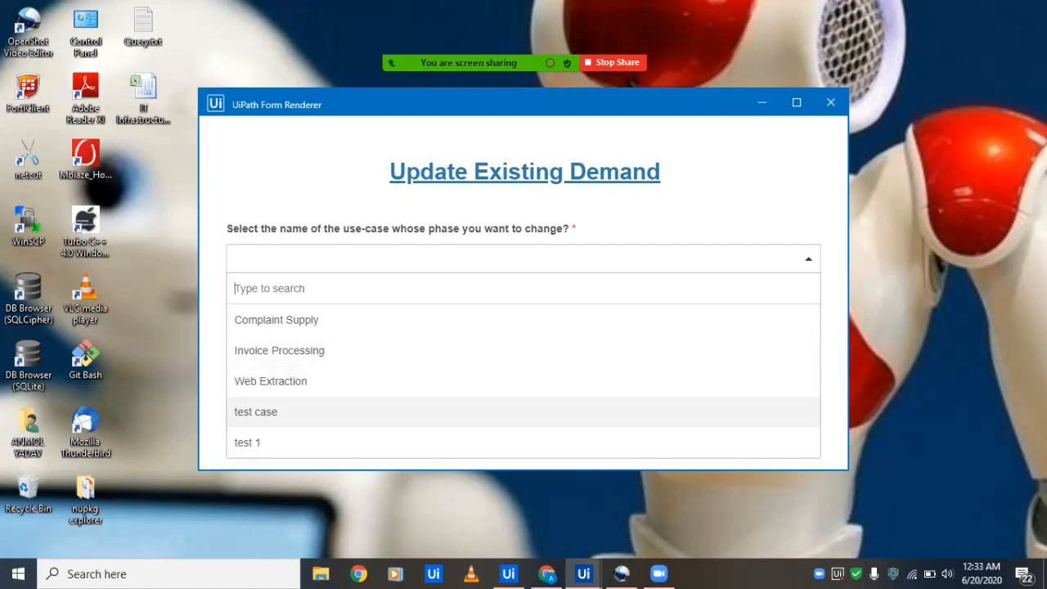
{"action": "left_click", "coordinate": [247, 441]}
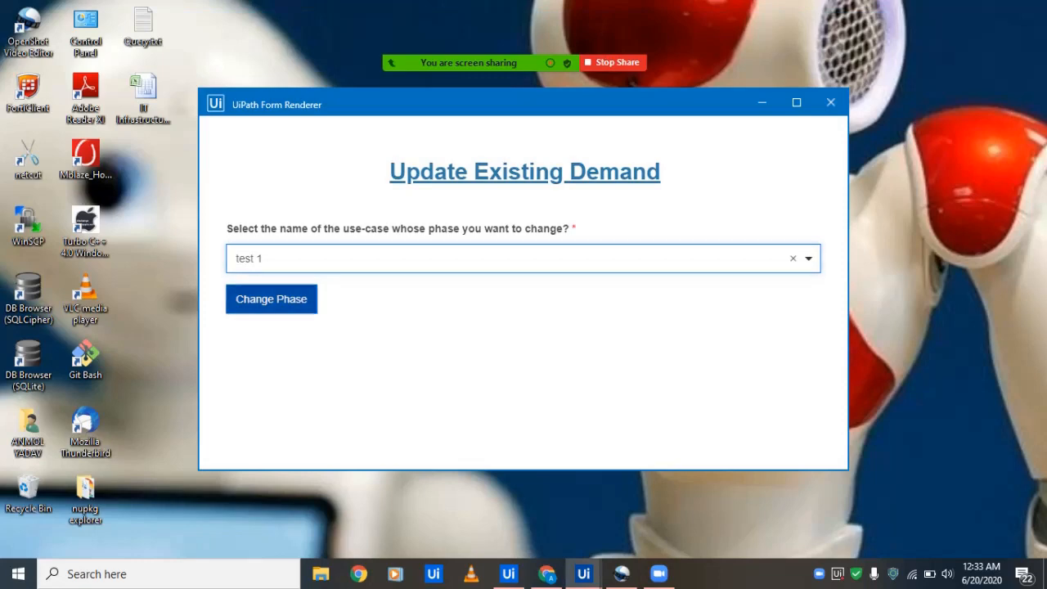
{"action": "left_click", "coordinate": [272, 298]}
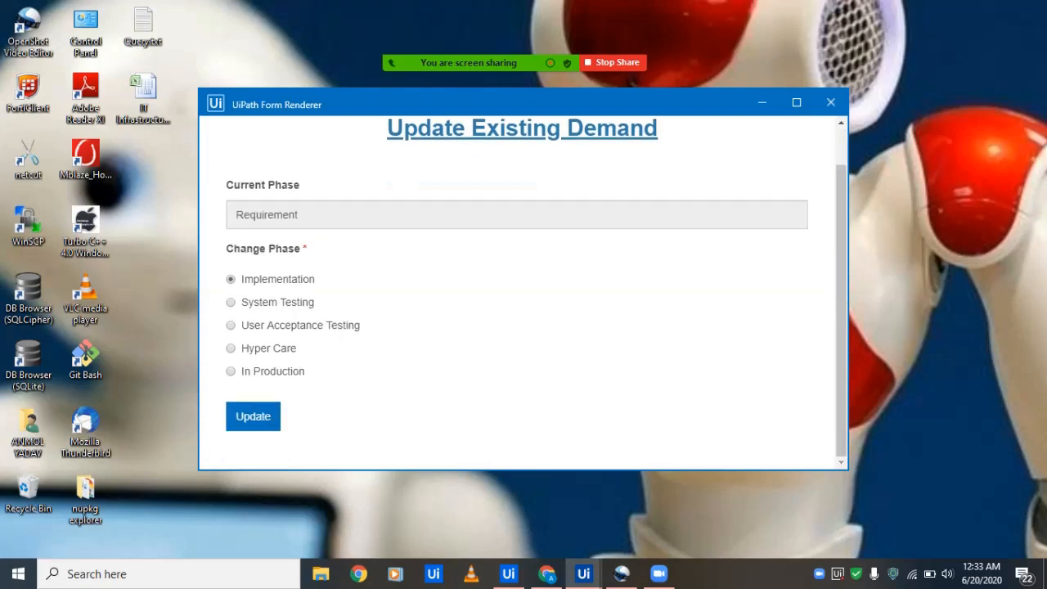
Save test 1's phase as Implementation and reopen the Demand Management form
{"action": "left_click", "coordinate": [831, 101]}
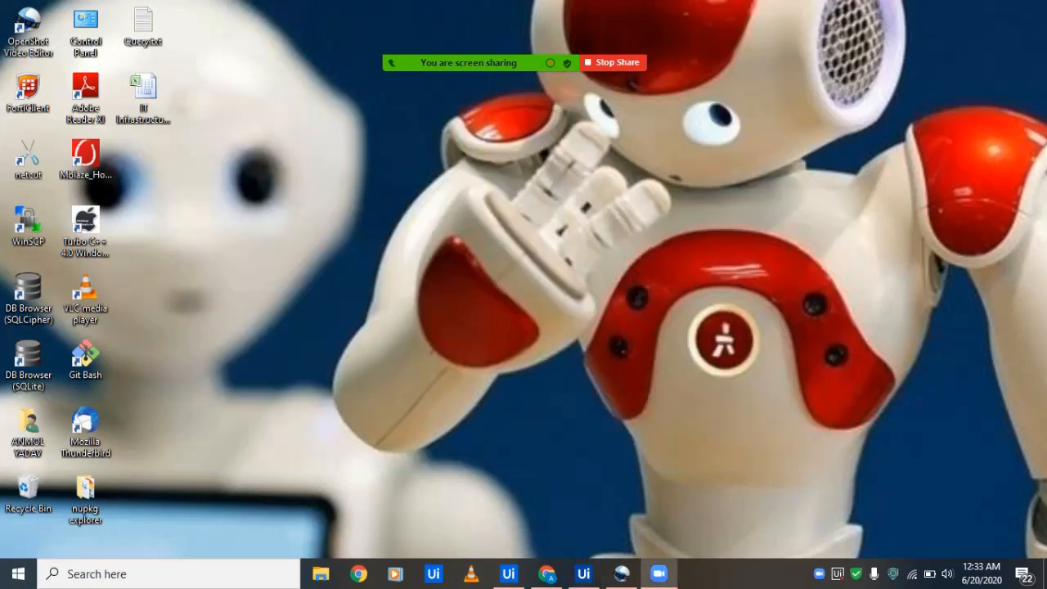
{"action": "left_click", "coordinate": [583, 573]}
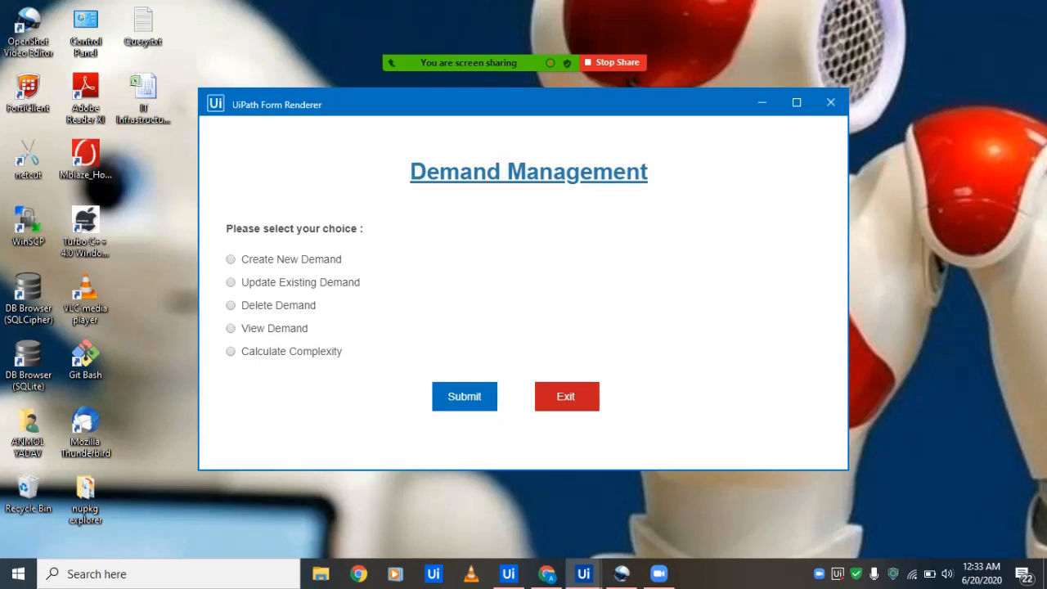
Choose View Demand, show test 1's details and scroll through its fields
{"action": "left_click", "coordinate": [229, 306]}
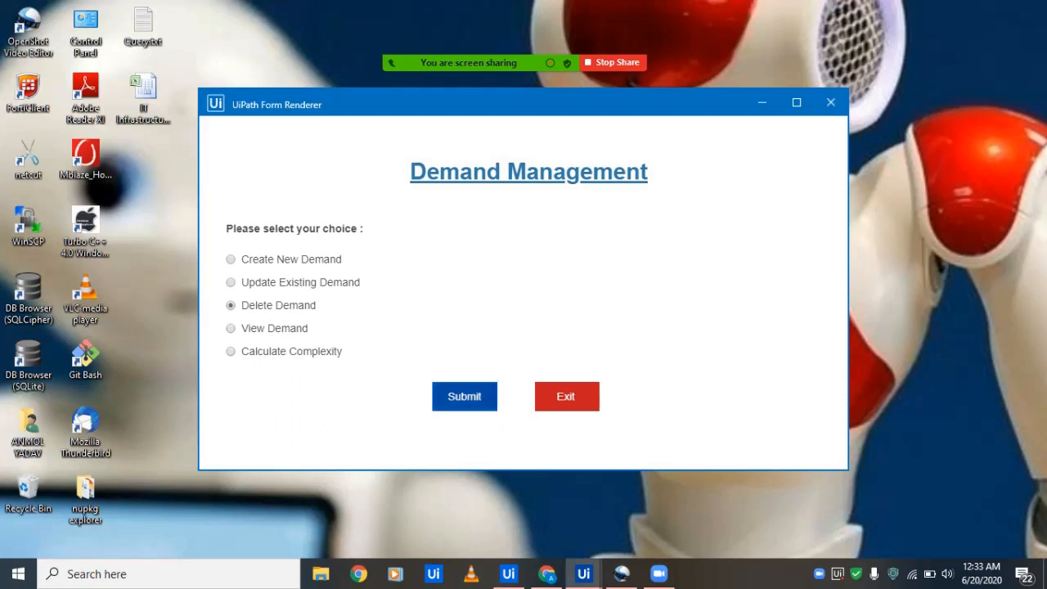
{"action": "left_click", "coordinate": [231, 327]}
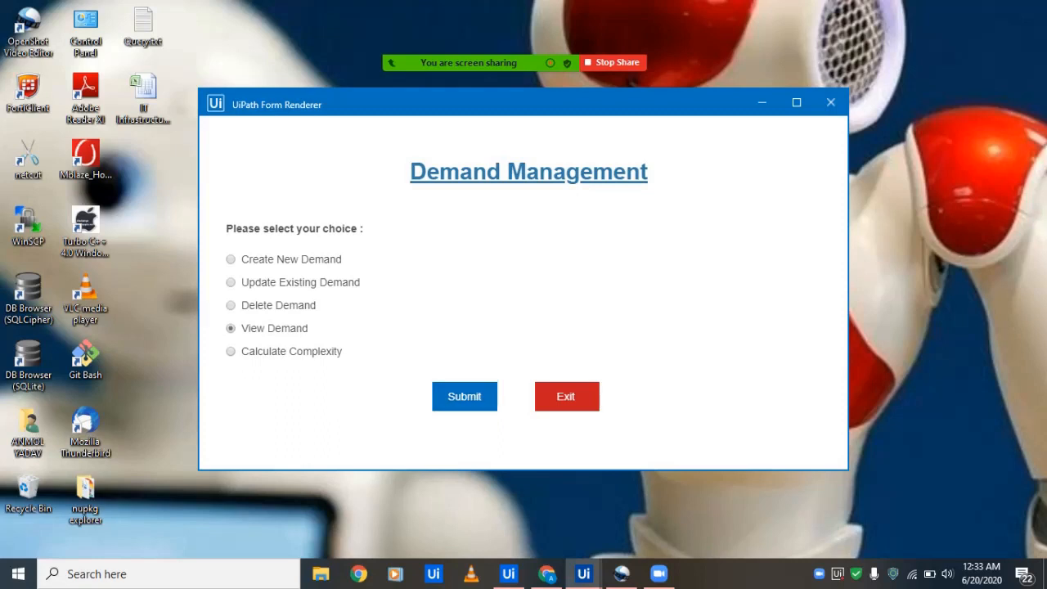
{"action": "left_click", "coordinate": [465, 396]}
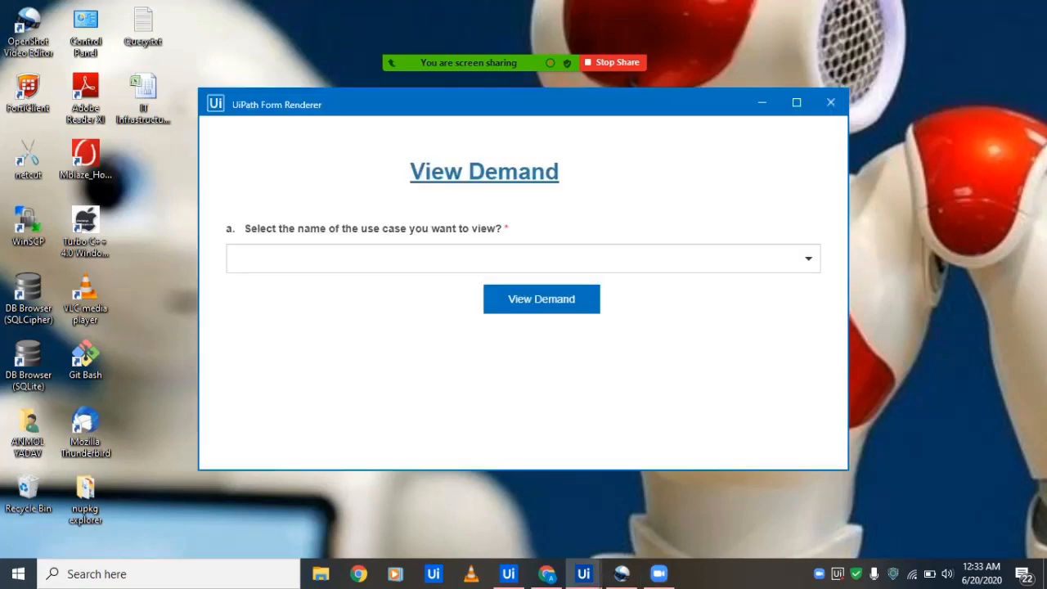
{"action": "left_click", "coordinate": [523, 258]}
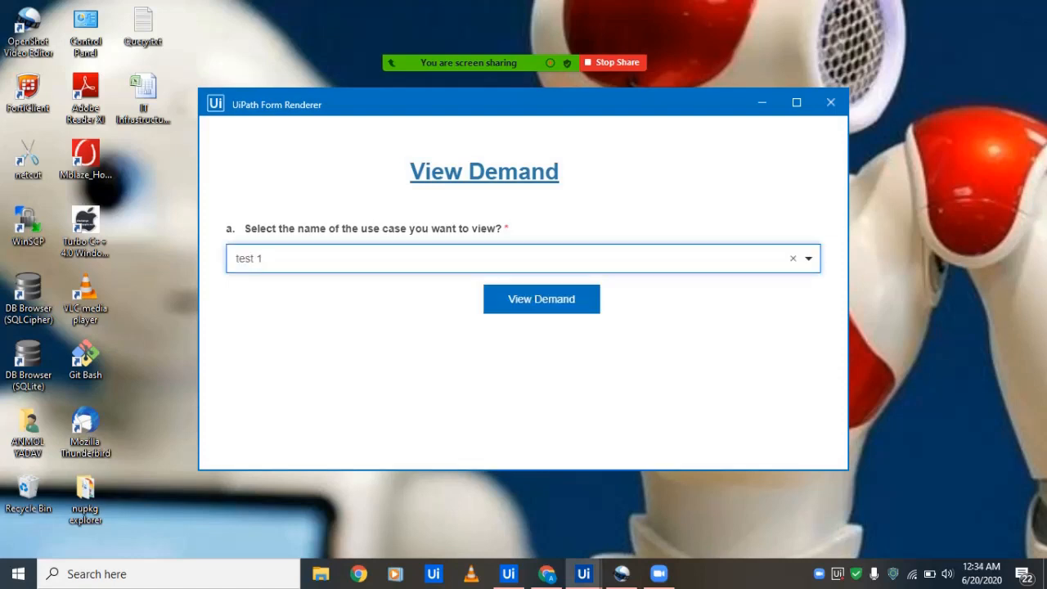
{"action": "left_click", "coordinate": [540, 298]}
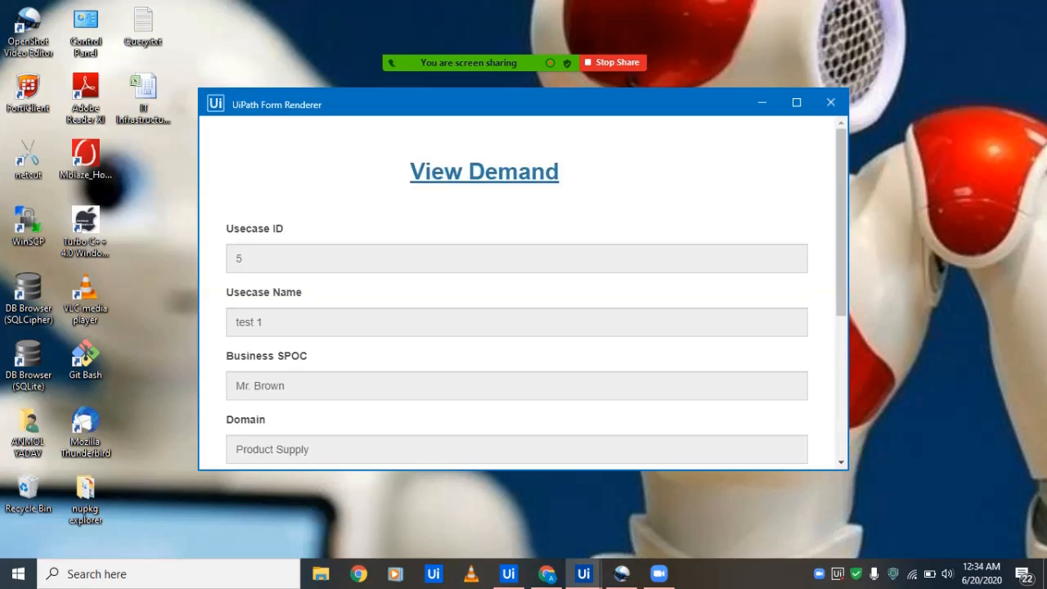
{"action": "scroll", "scroll_direction": "down", "scroll_amount": 3}
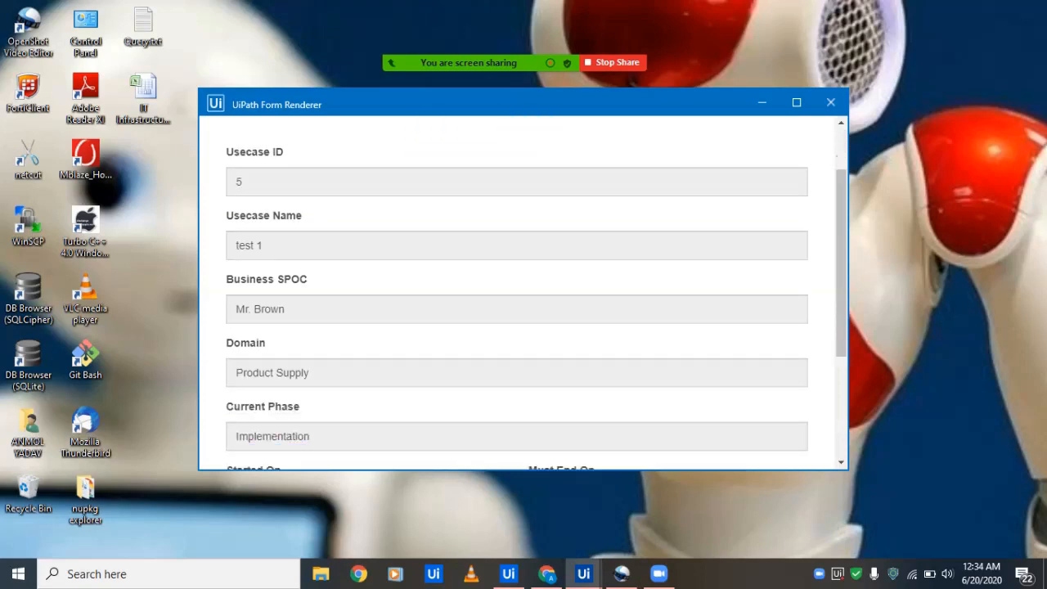
{"action": "scroll", "scroll_direction": "down", "scroll_amount": 3}
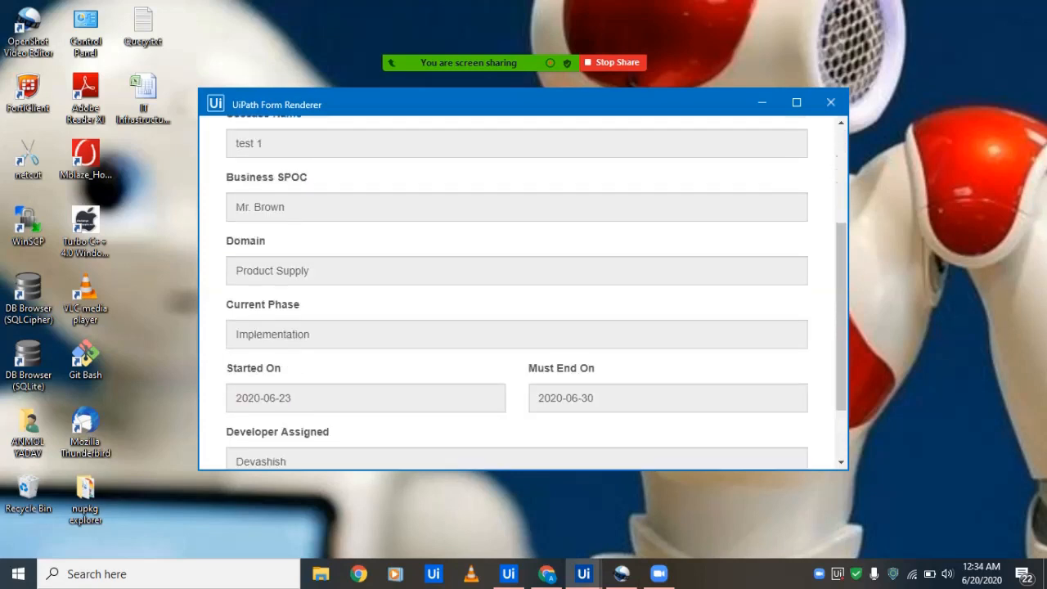
{"action": "scroll", "scroll_direction": "down", "scroll_amount": 3}
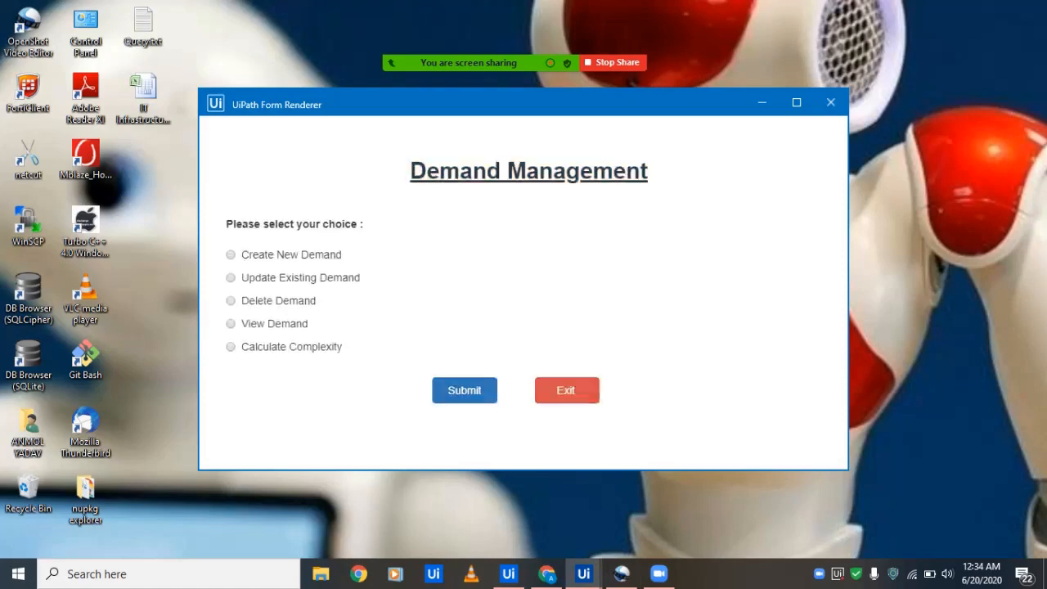
Delete use case 'test case' with reason 'The project is on-hold' and submit the request
{"action": "left_click", "coordinate": [229, 306]}
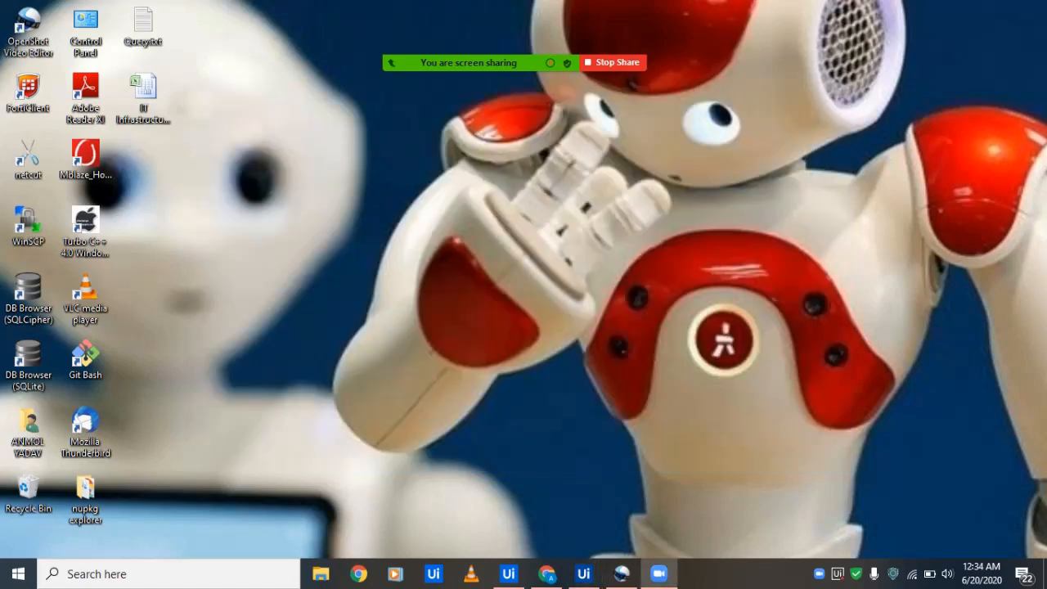
{"action": "left_click", "coordinate": [583, 573]}
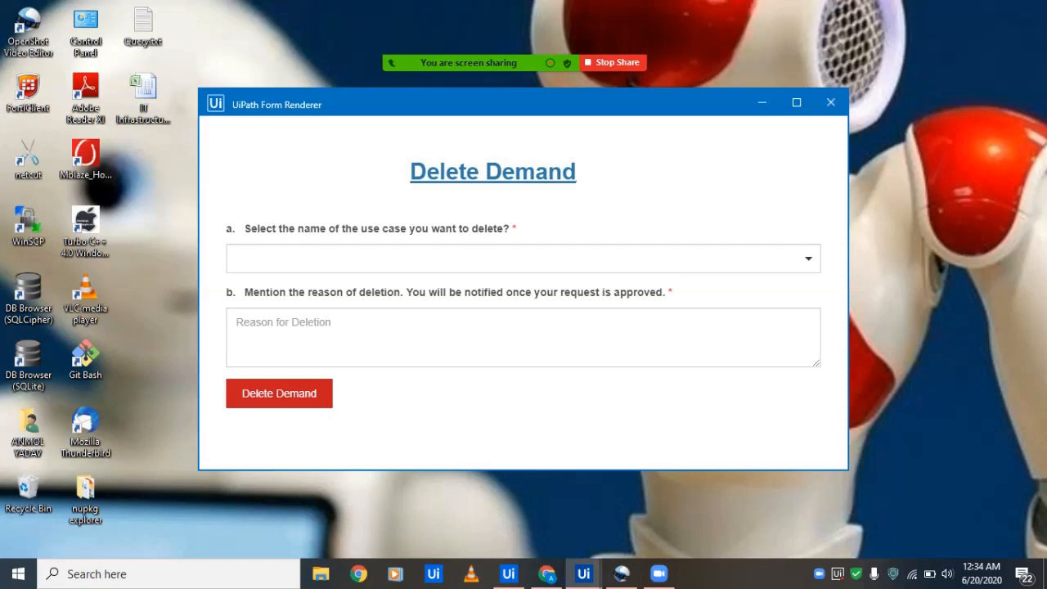
{"action": "left_click", "coordinate": [523, 258]}
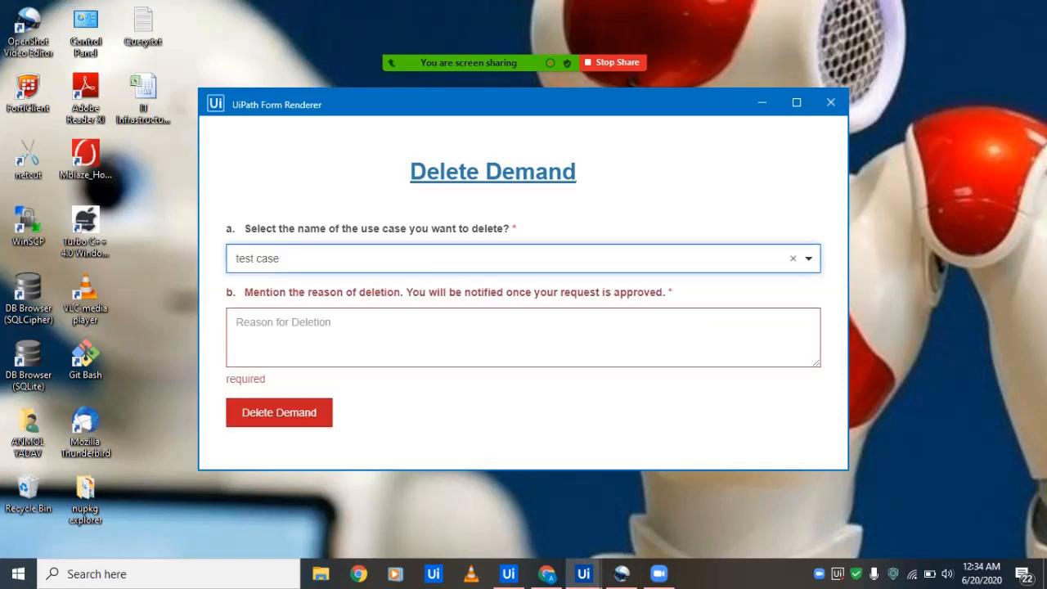
{"action": "type", "text": "The project i"}
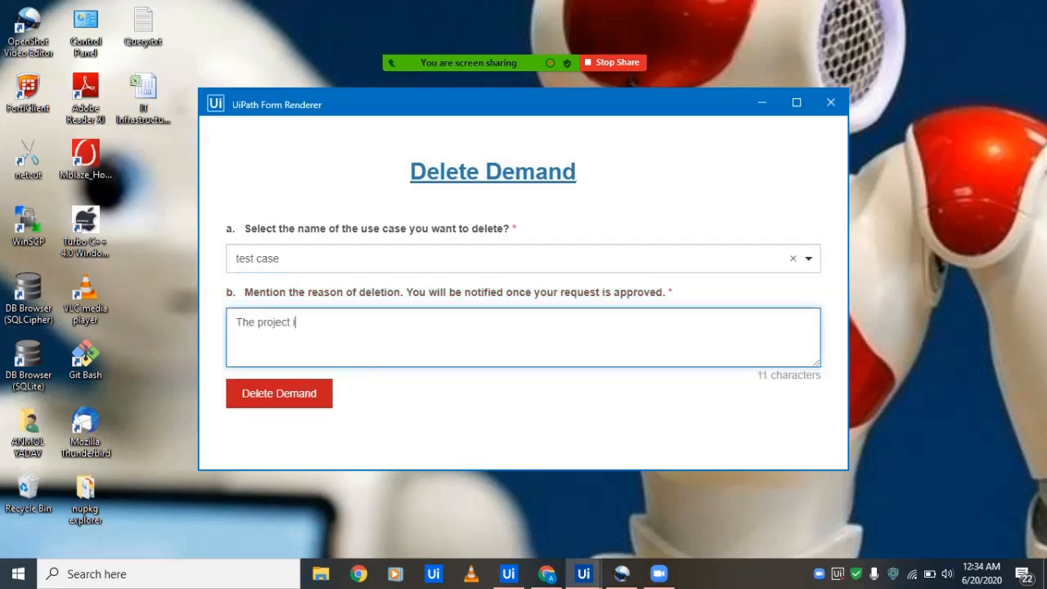
{"action": "type", "text": "s on-hol"}
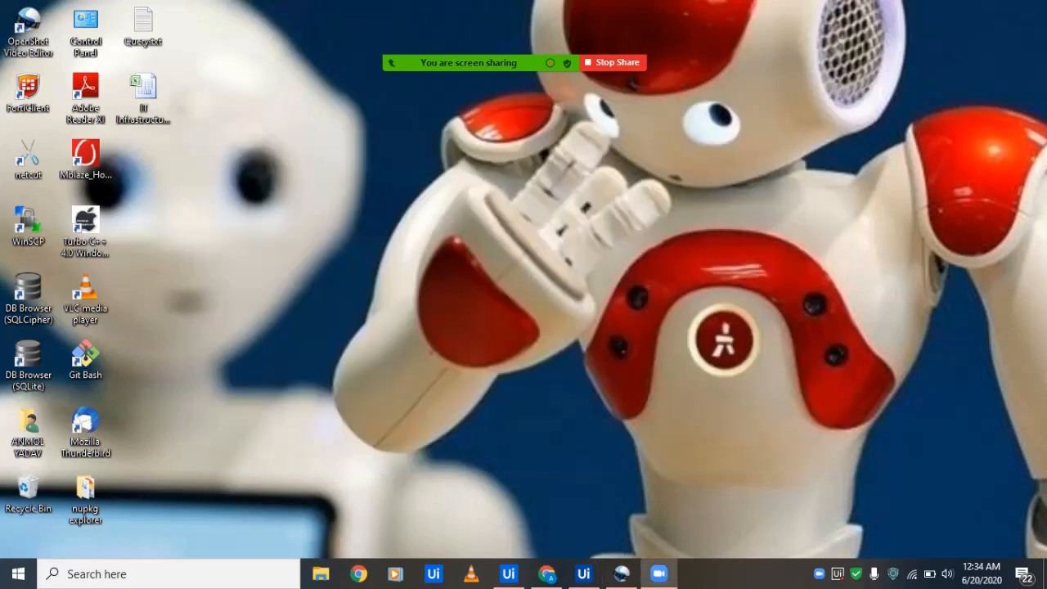
{"action": "left_click", "coordinate": [583, 572]}
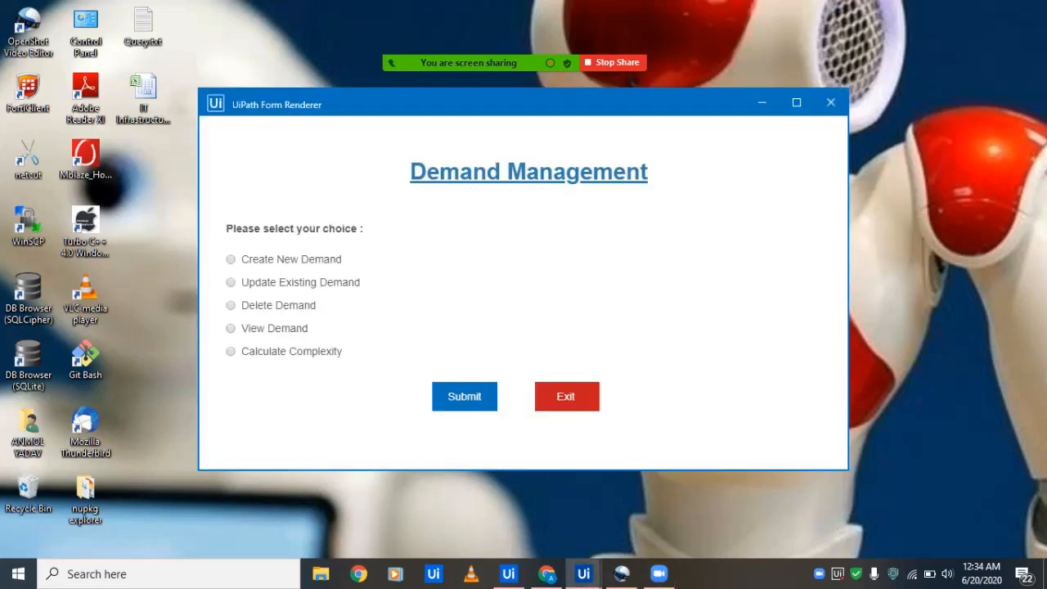
{"action": "left_click", "coordinate": [230, 327]}
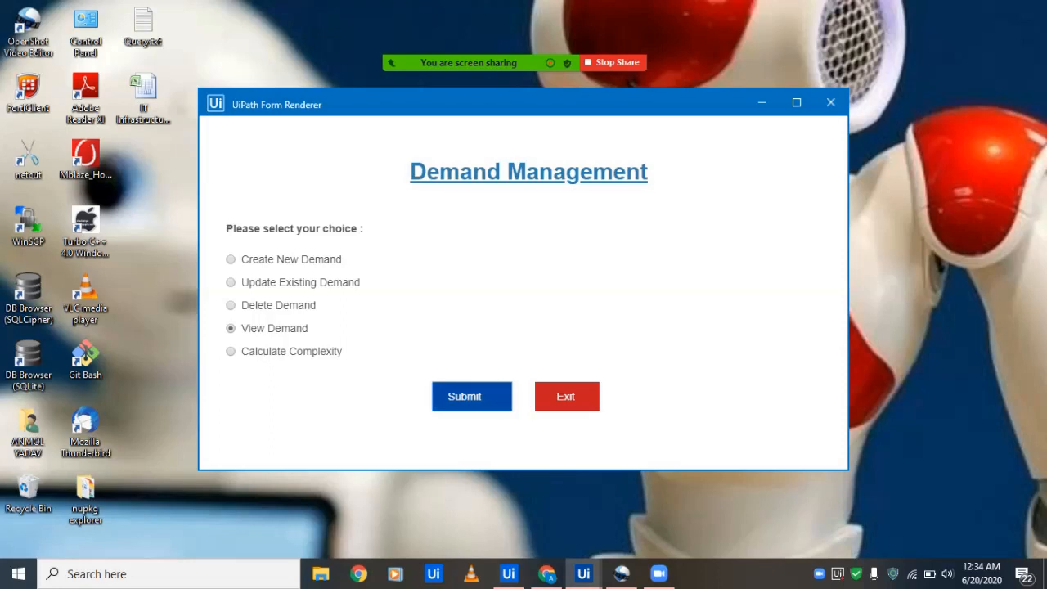
{"action": "left_click", "coordinate": [465, 396]}
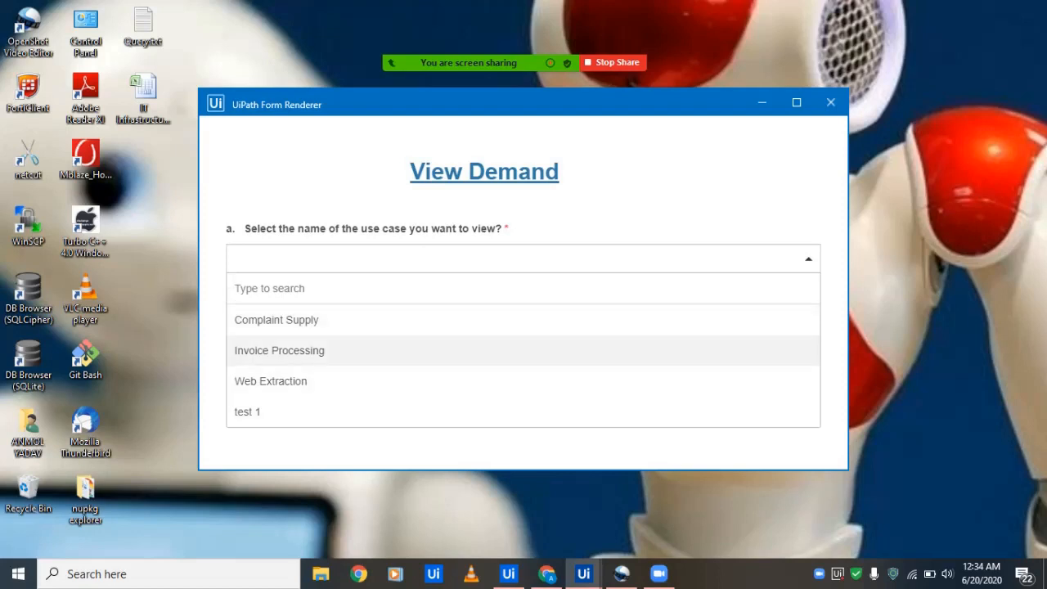
{"action": "left_click", "coordinate": [278, 350]}
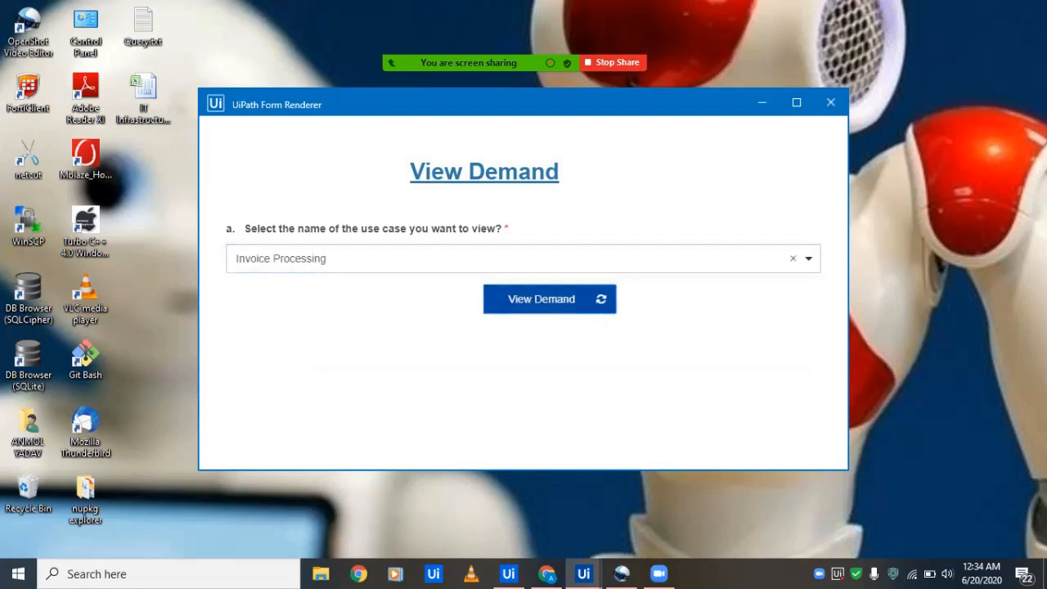
{"action": "left_click", "coordinate": [549, 298]}
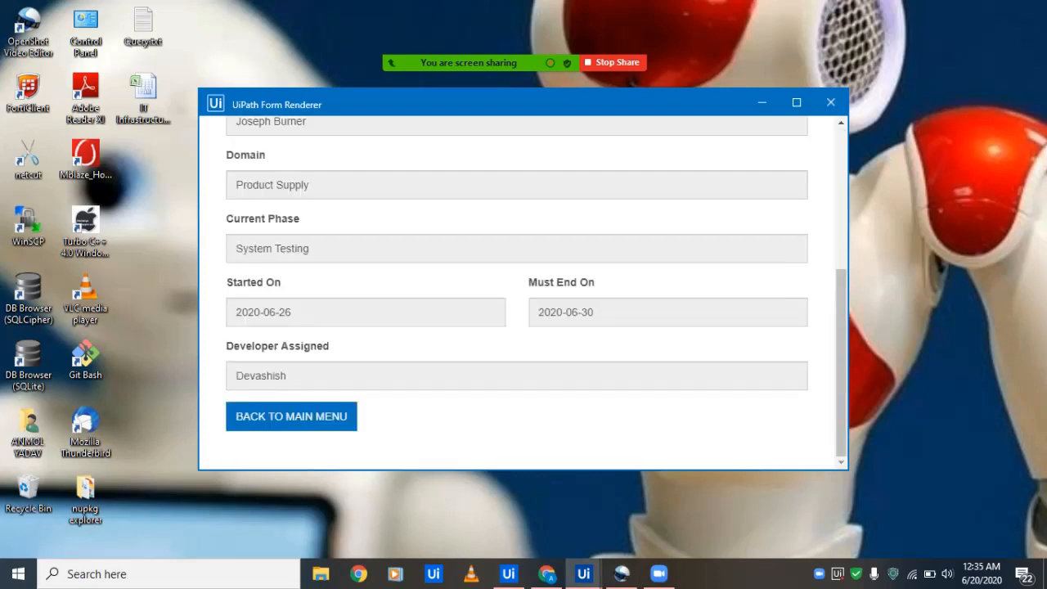
{"action": "left_click", "coordinate": [291, 417]}
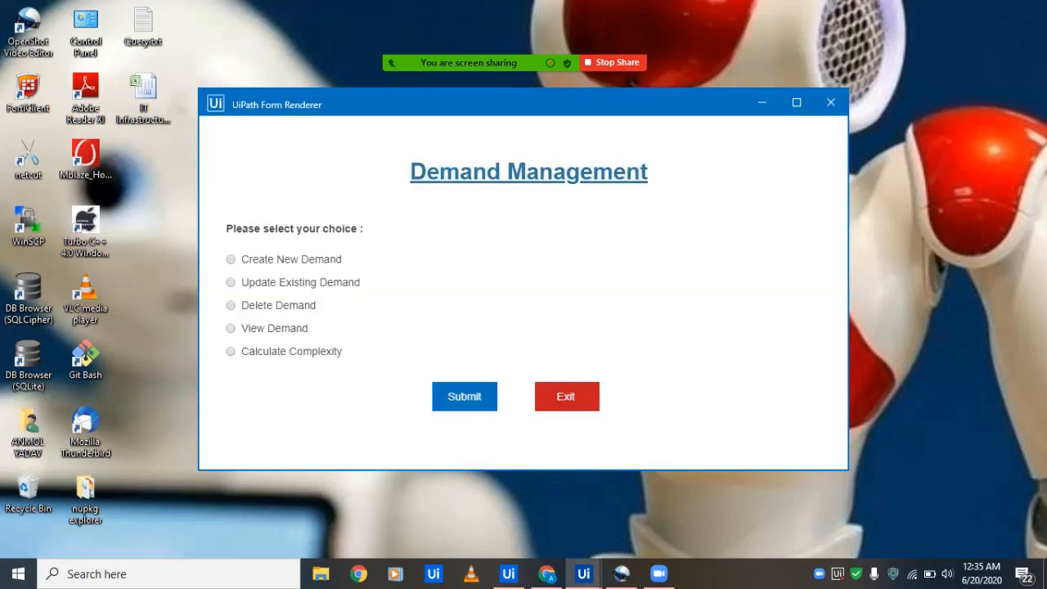
Start Calculate Complexity and answer the yes/no questions, marking VDI/Citrix Screen as yes
{"action": "left_click", "coordinate": [229, 350]}
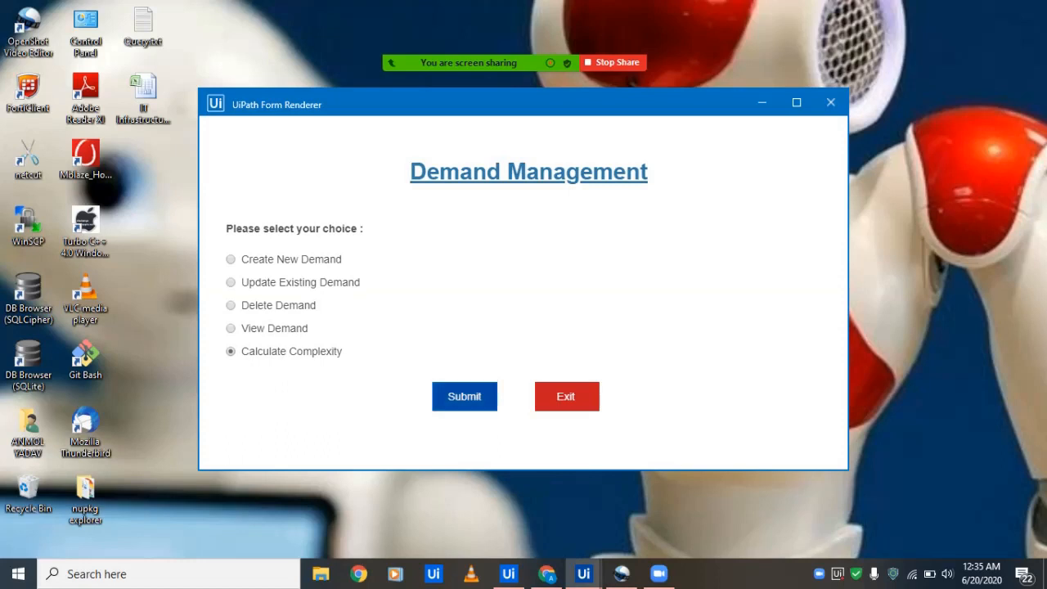
{"action": "left_click", "coordinate": [464, 396]}
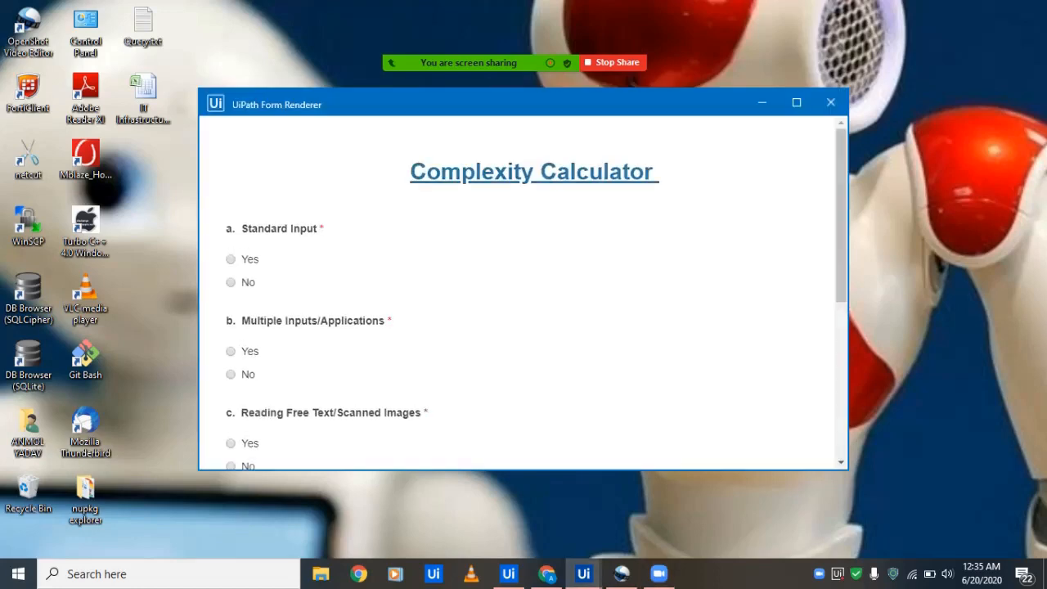
{"action": "scroll", "scroll_direction": "down", "scroll_amount": 3}
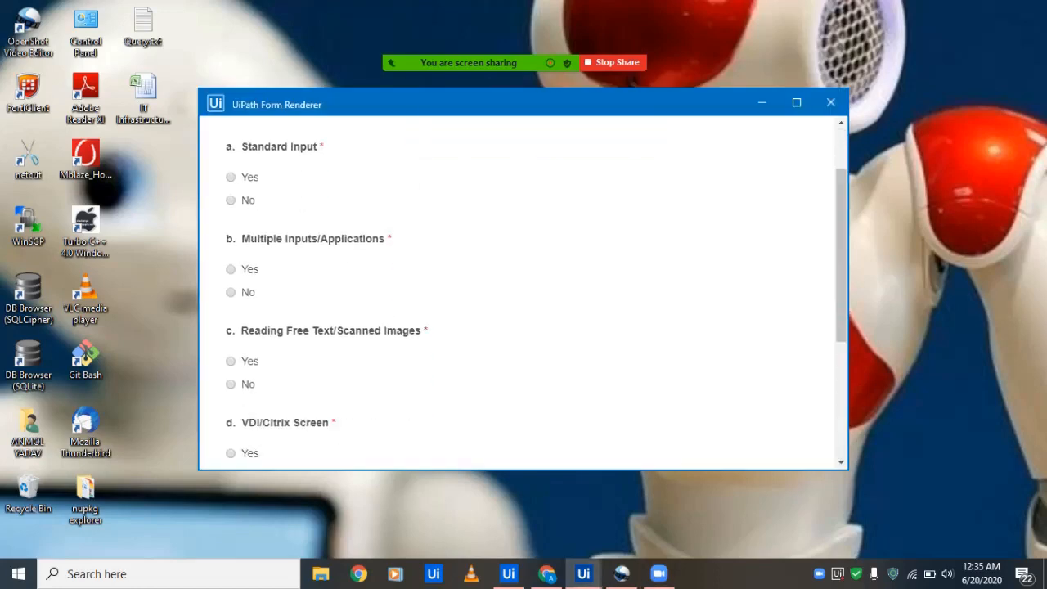
{"action": "left_click", "coordinate": [231, 177]}
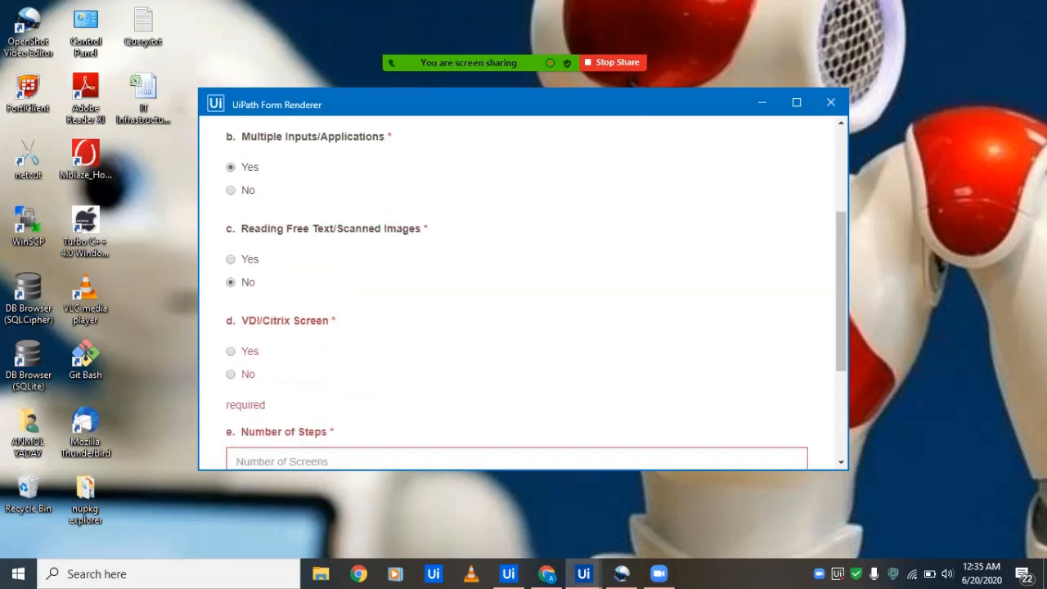
{"action": "left_click", "coordinate": [231, 350]}
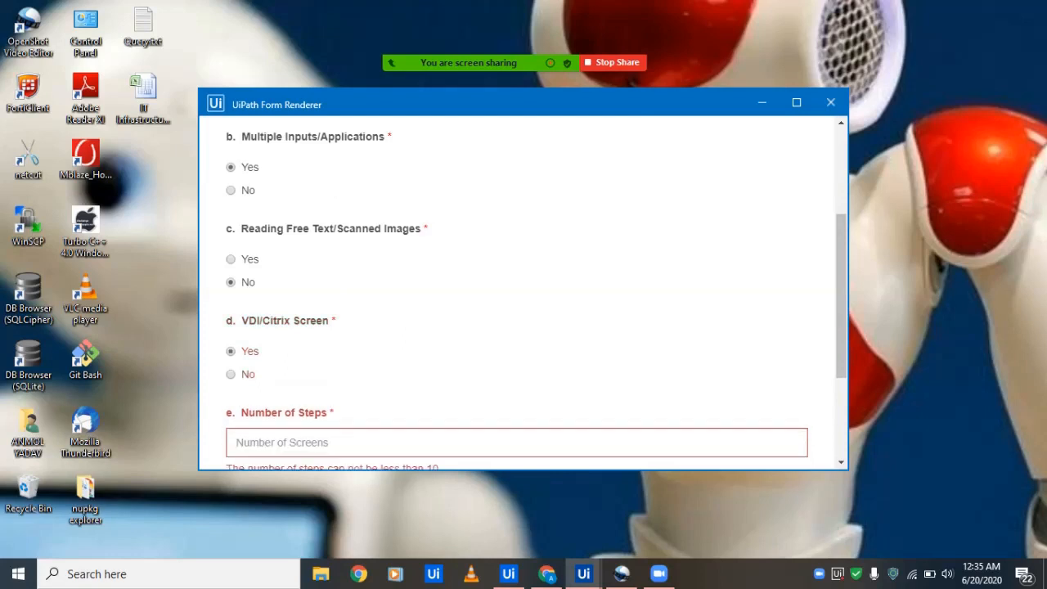
{"action": "scroll", "scroll_direction": "down", "scroll_amount": 3}
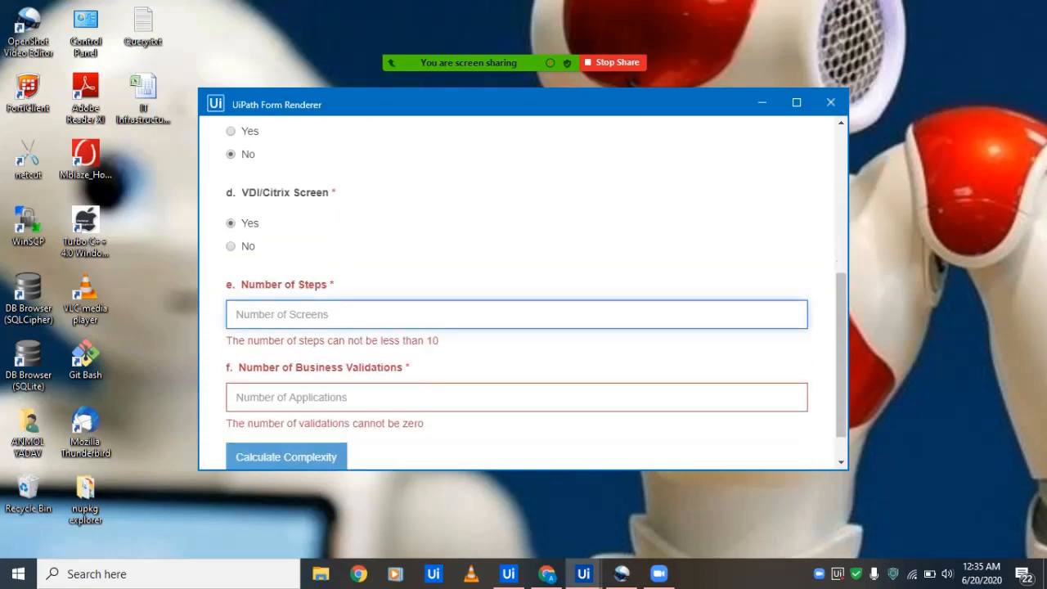
Enter 45 steps and 15 validations, calculate 80.6% High complexity and return to the menu
{"action": "type", "text": "45"}
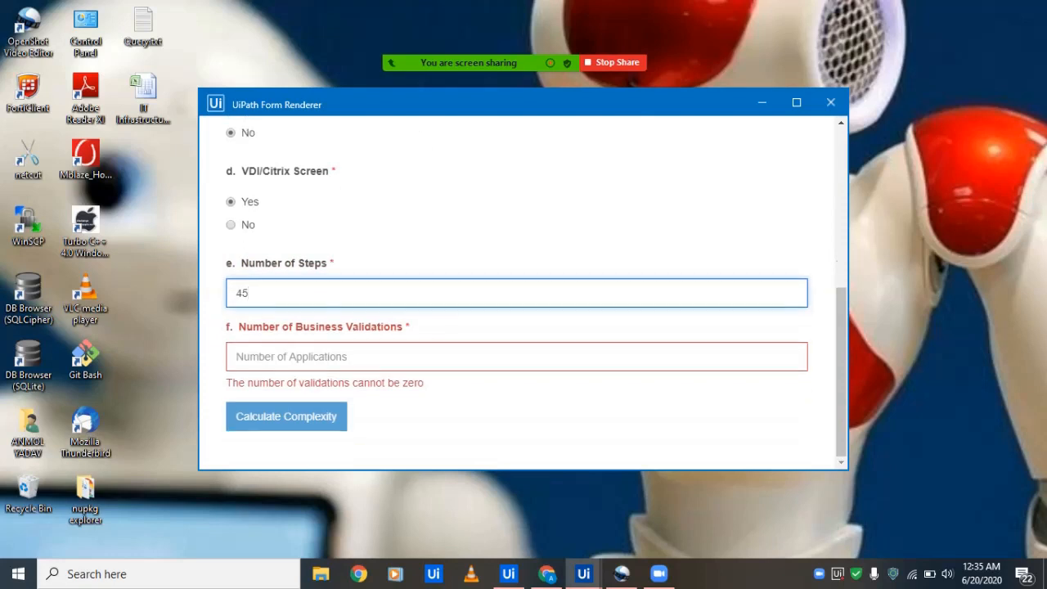
{"action": "type", "text": "15"}
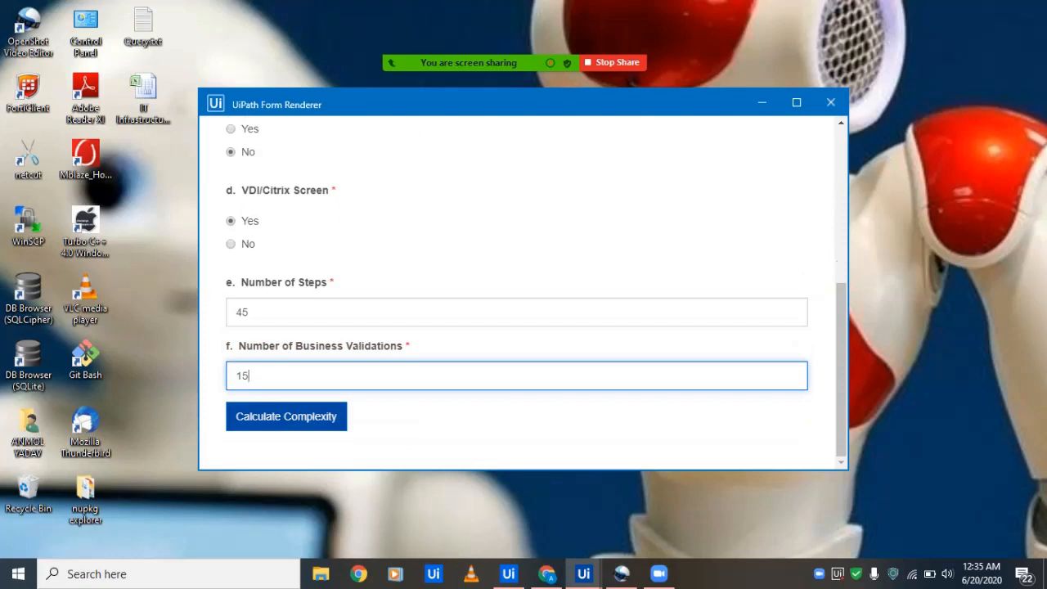
{"action": "left_click", "coordinate": [286, 415]}
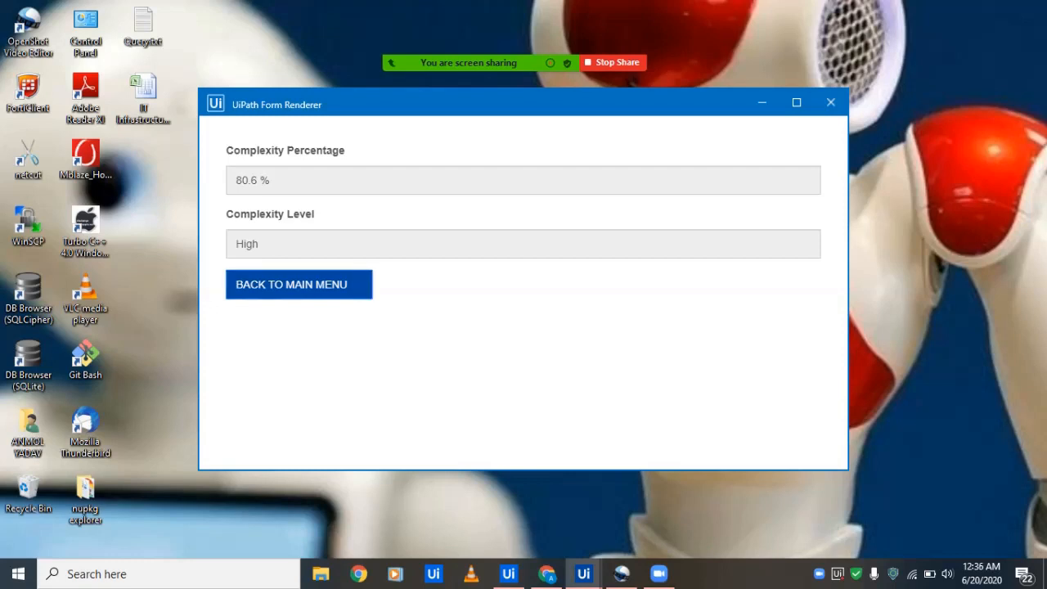
{"action": "left_click", "coordinate": [298, 284]}
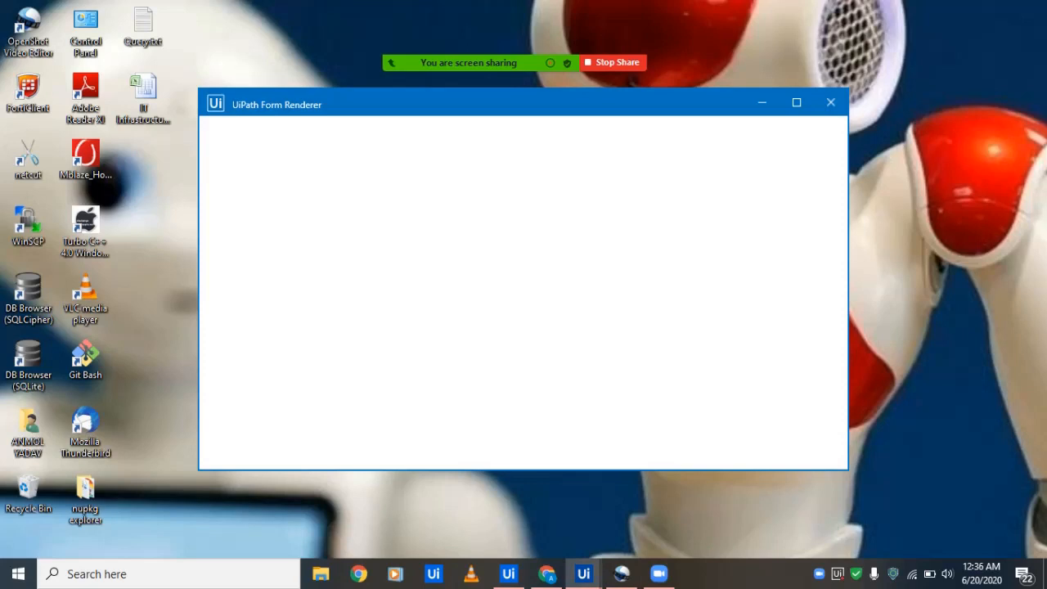